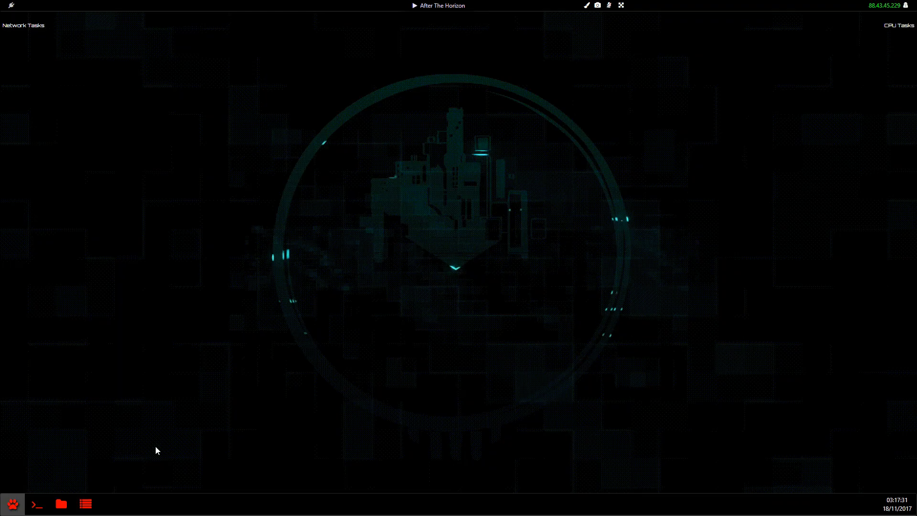
mouse_move(255, 377)
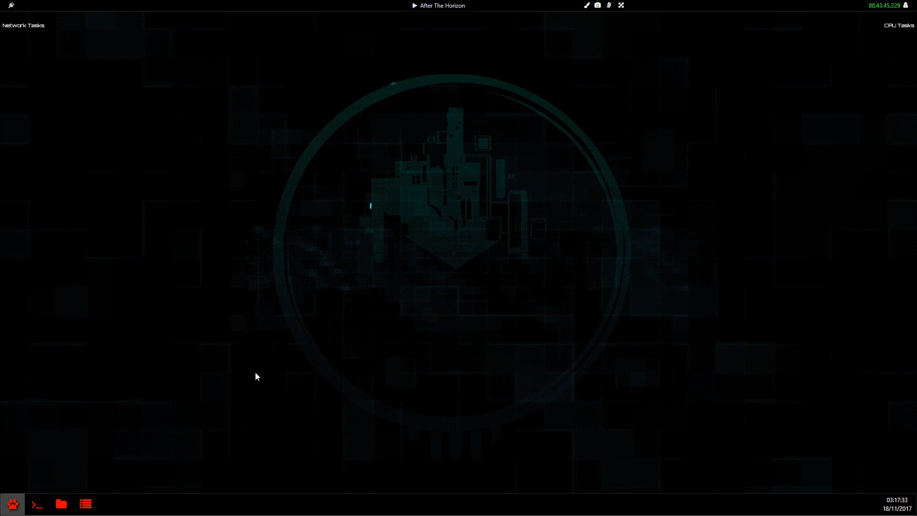
mouse_move(217, 382)
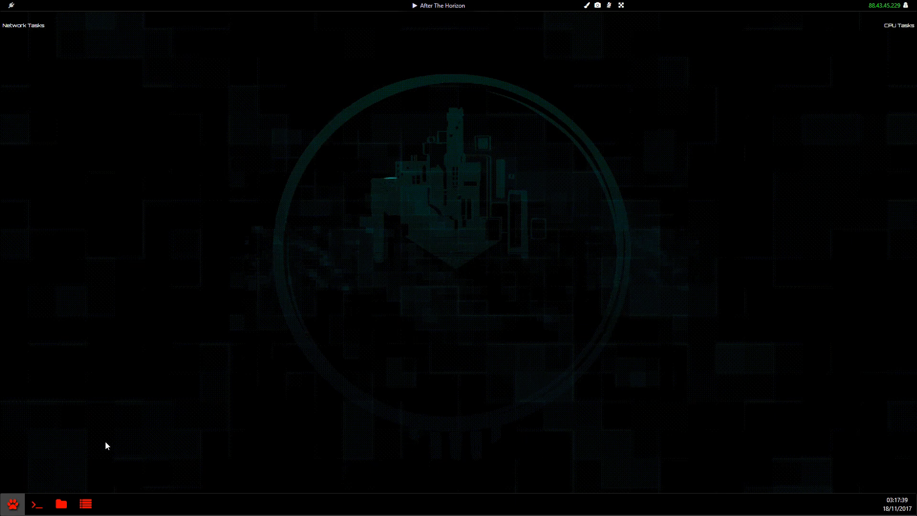
- Open the Missions list from the SlaveHack start menu to pick 'Remove important information'
left_click(12, 503)
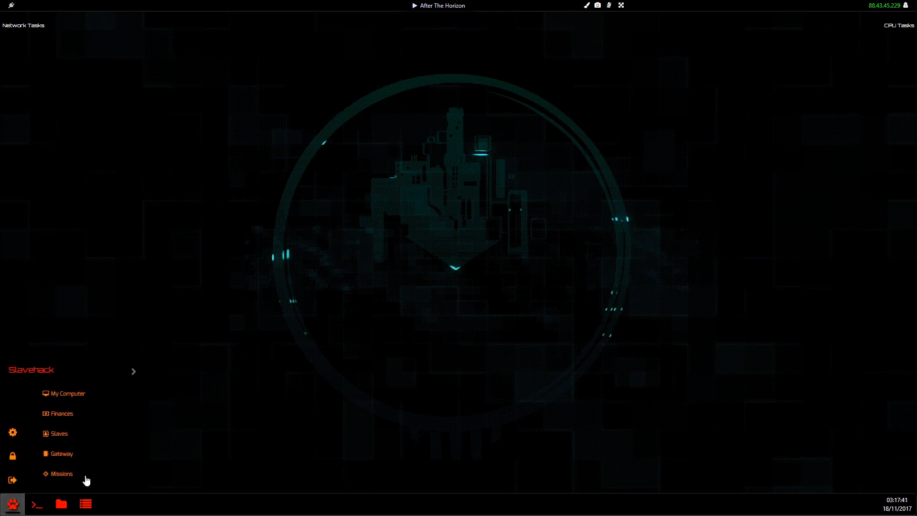
left_click(61, 474)
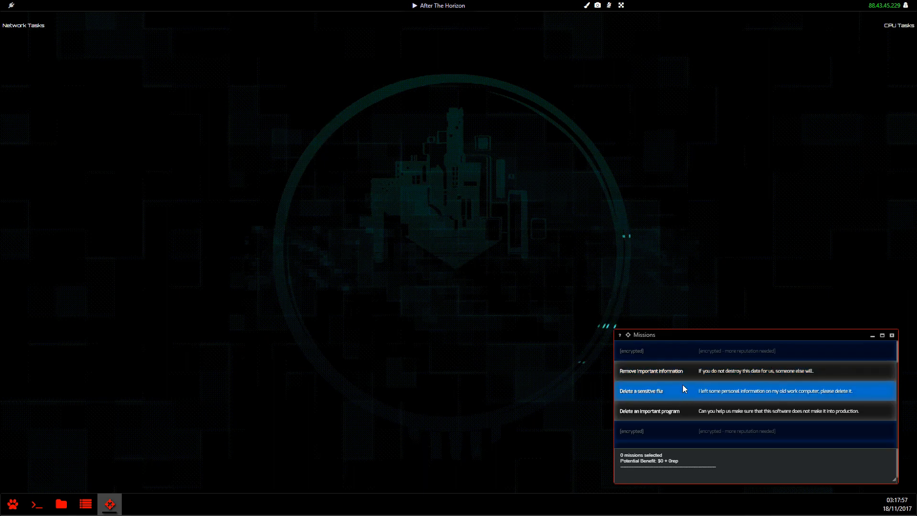
mouse_move(678, 414)
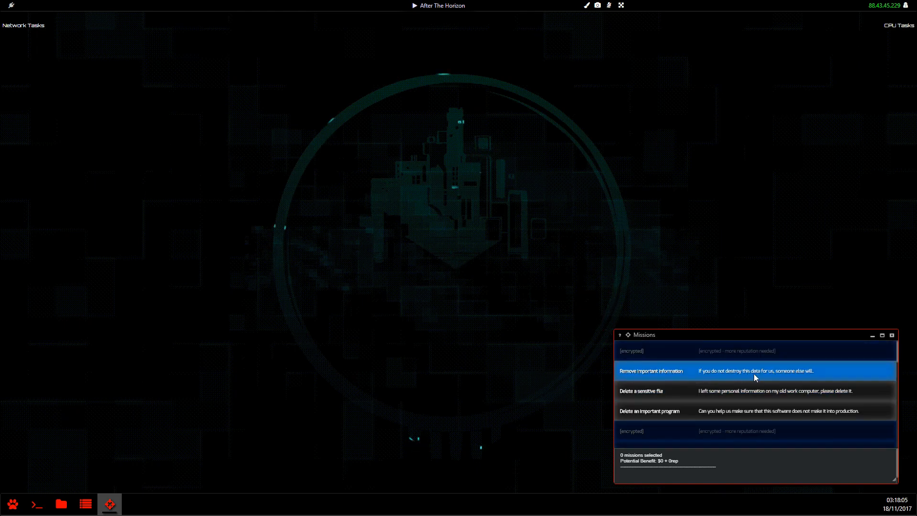
mouse_move(658, 375)
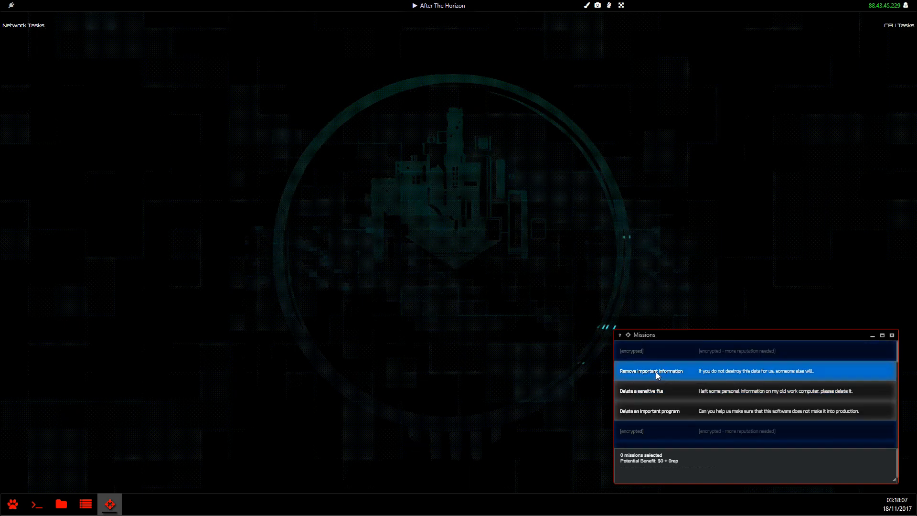
mouse_move(742, 375)
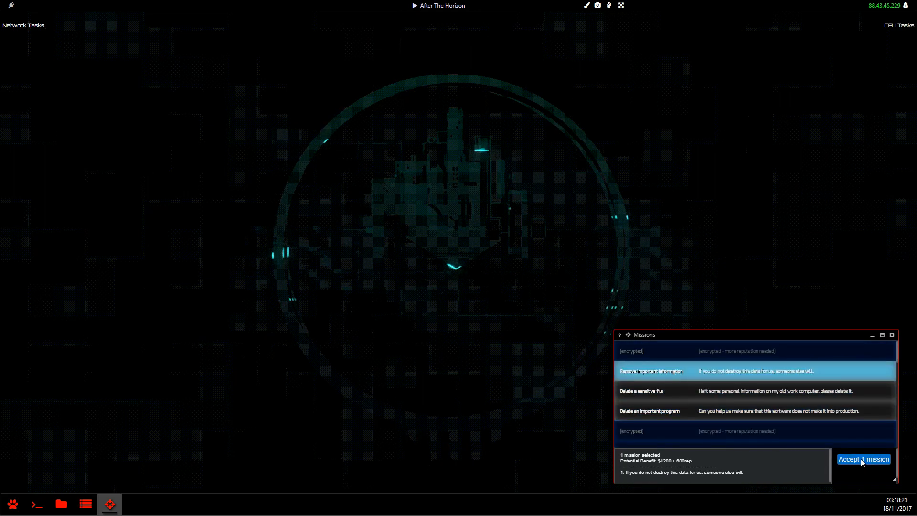
- Accept the Visa mission to delete f965b5b9.zip on 97.20.143.51
left_click(864, 459)
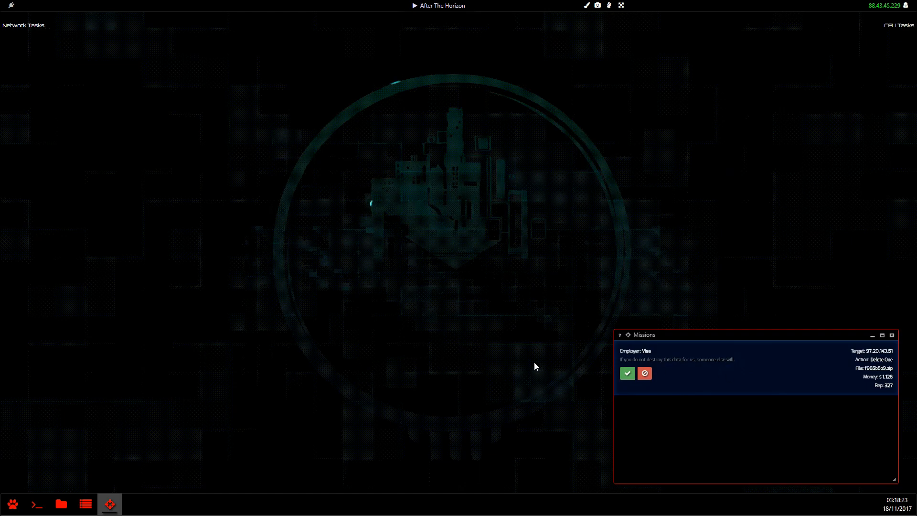
mouse_move(622, 355)
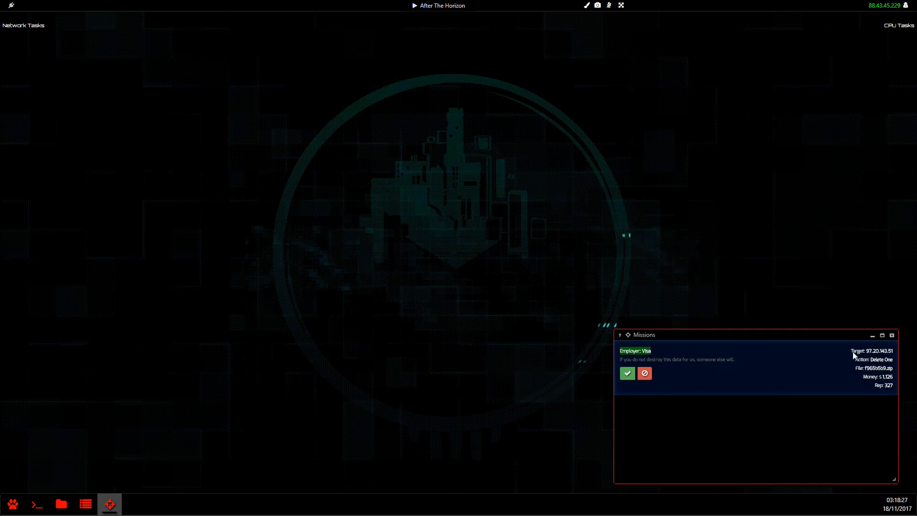
mouse_move(874, 359)
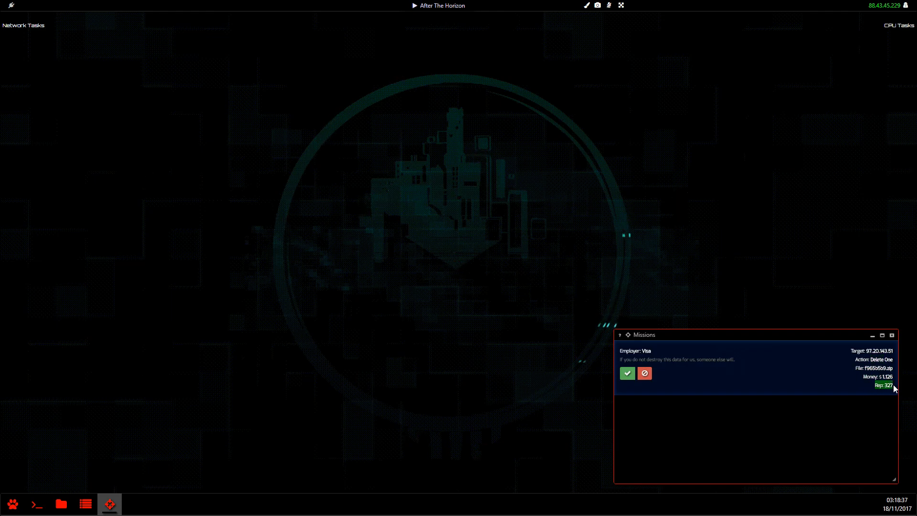
mouse_move(760, 382)
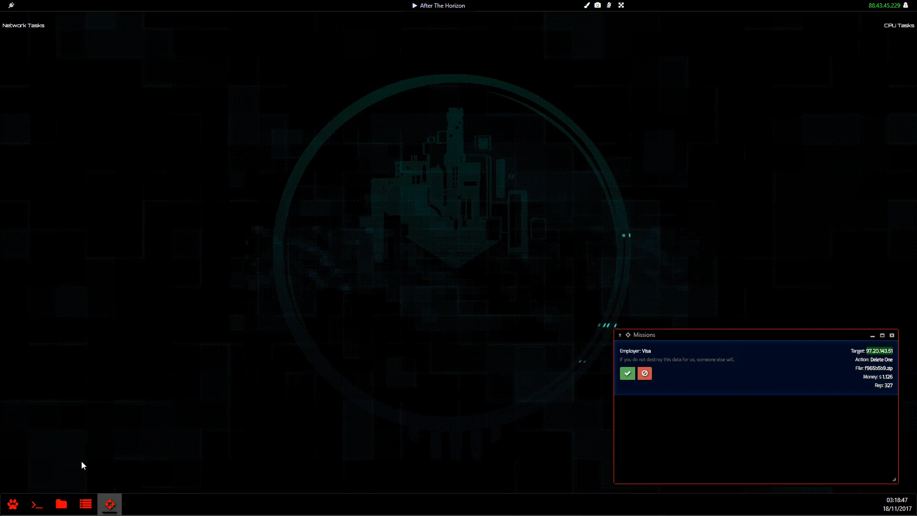
- Log into 97.20.143.51 with pulse and delete its remote authentication log entry
left_click(36, 503)
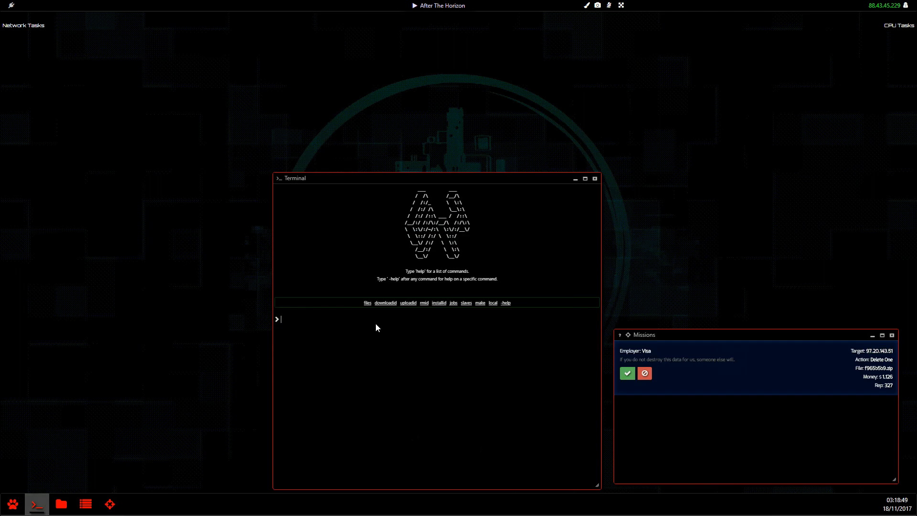
type("pulse 97.20.143.51")
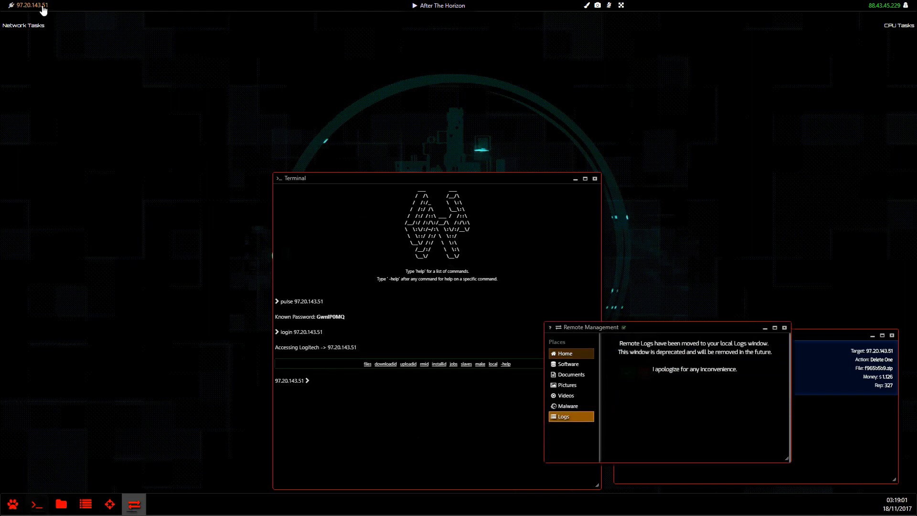
left_click(61, 504)
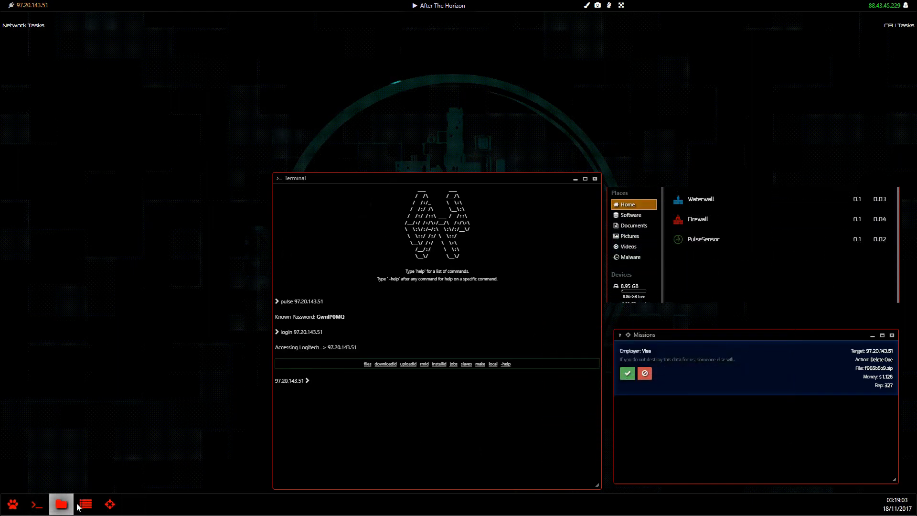
left_click(85, 503)
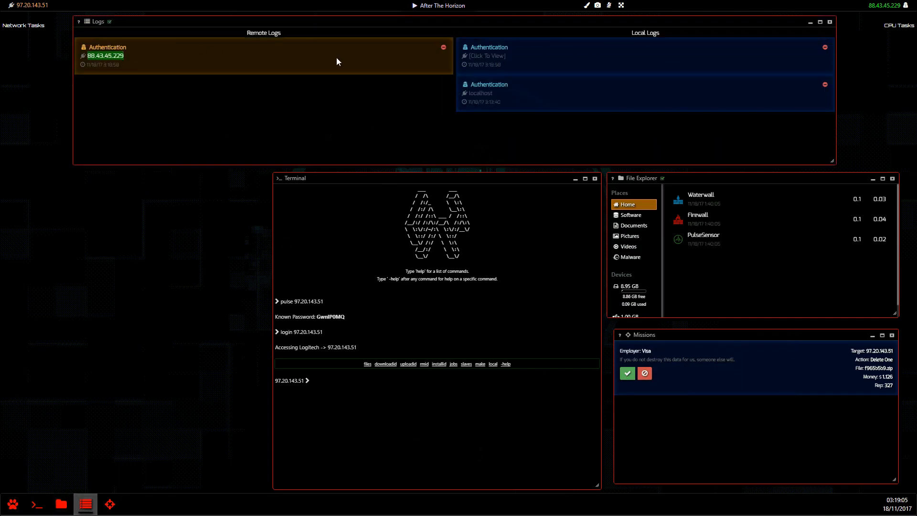
left_click(443, 47)
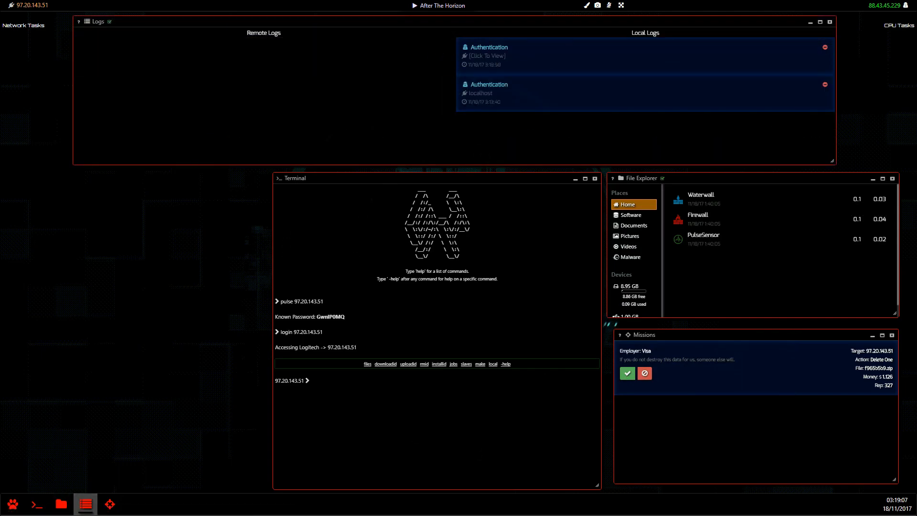
mouse_move(387, 92)
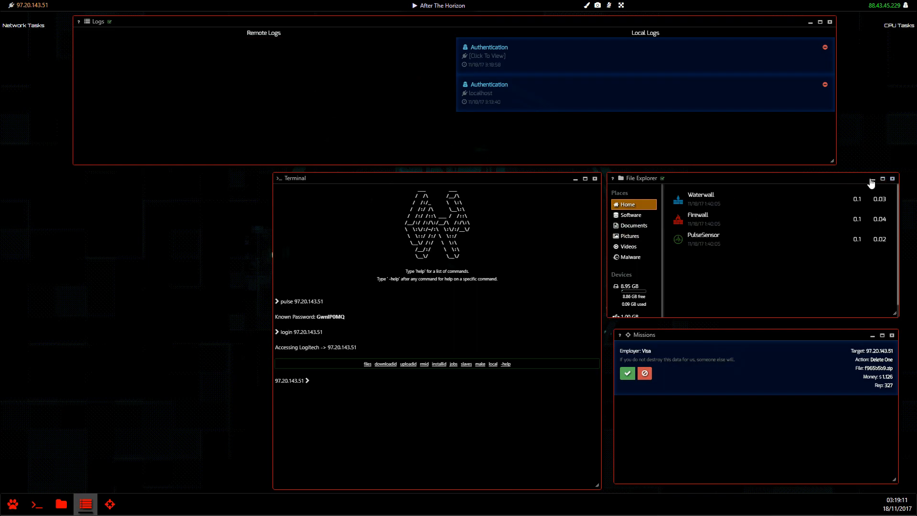
left_click(871, 178)
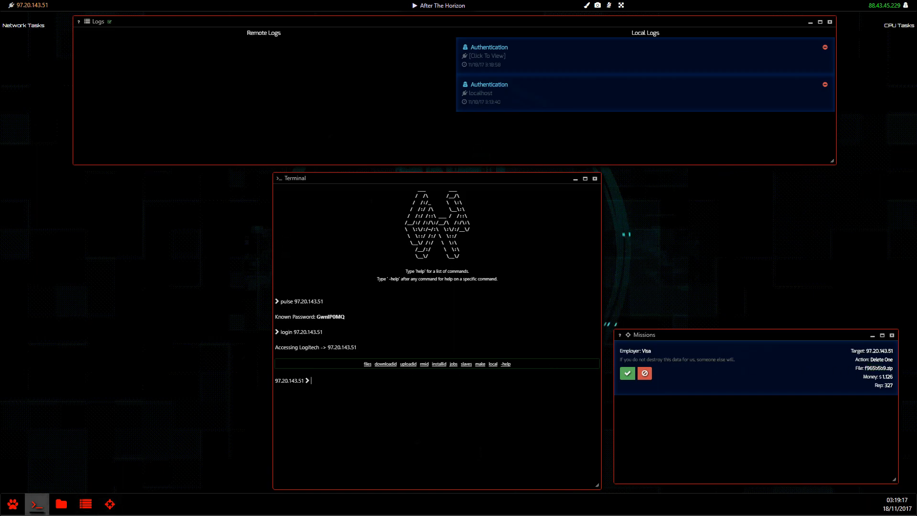
- Show rm usage help, then run rm f965b5b9, ls and rm f to start deleting
type("rm -help")
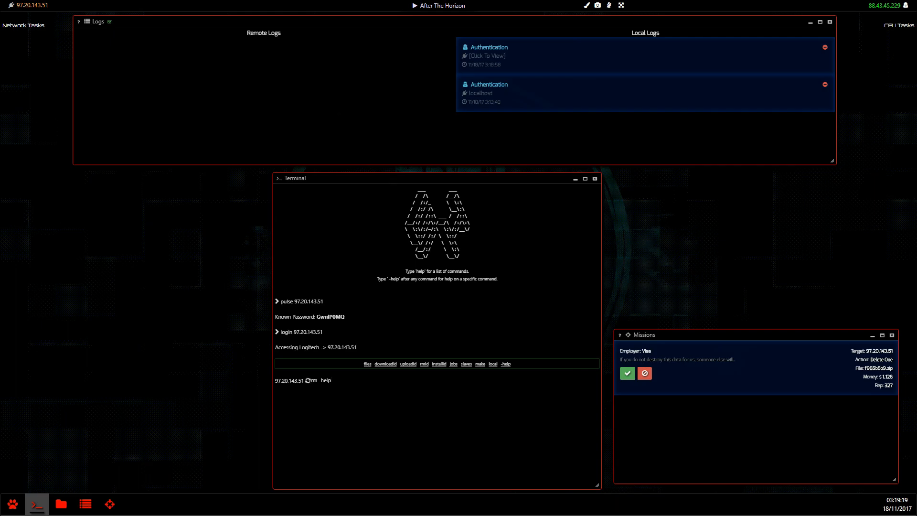
key("Return")
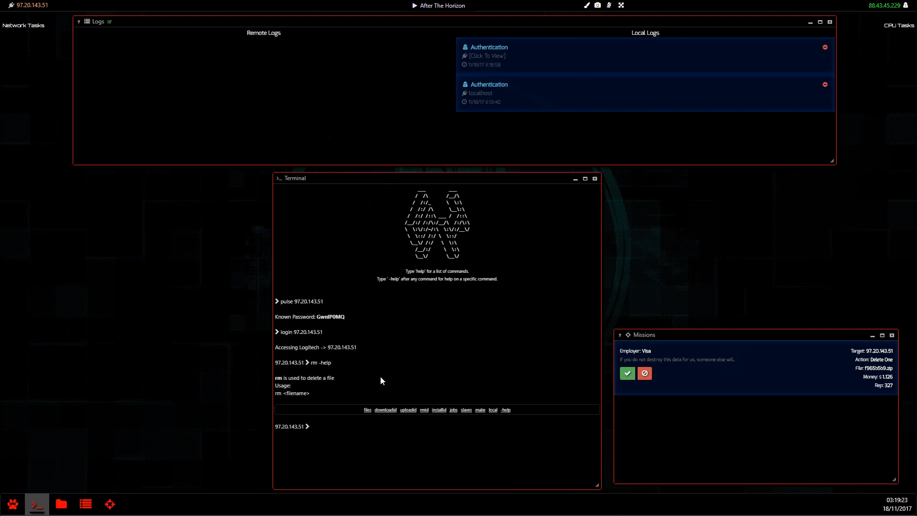
type("rm f965b5b9")
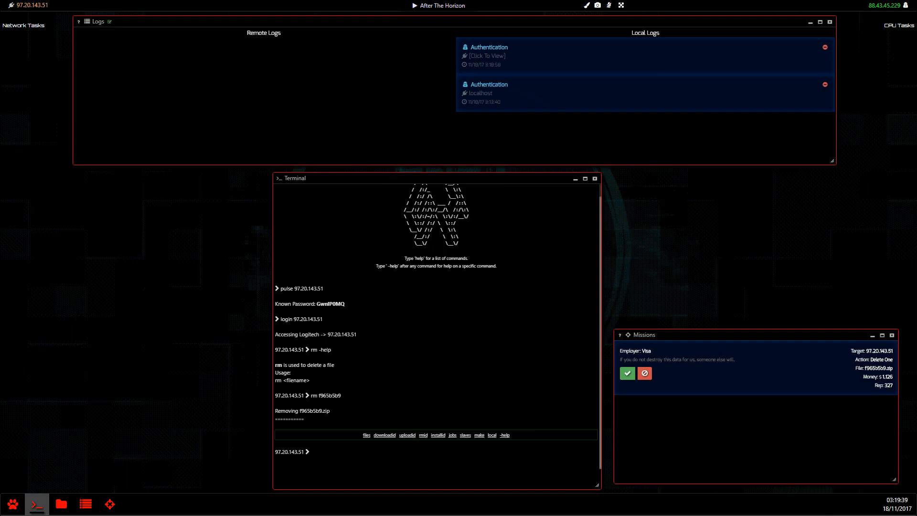
type("ls")
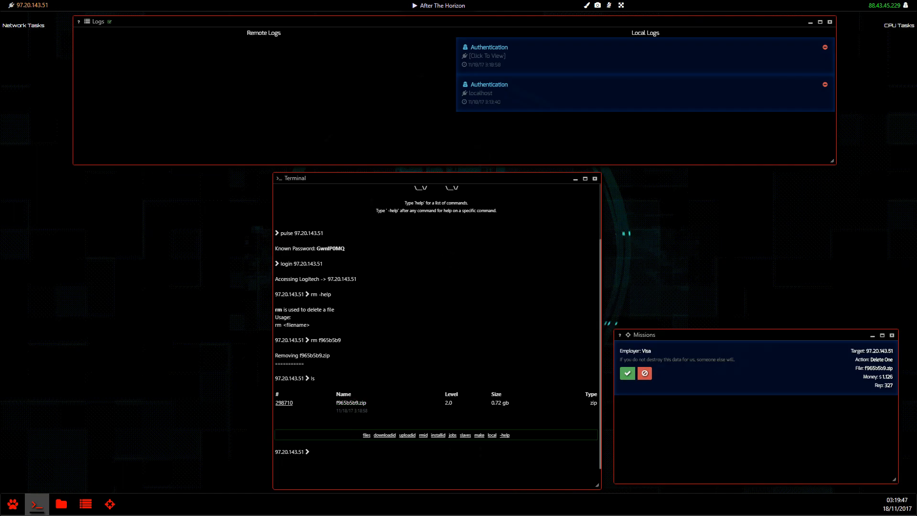
type("rm f")
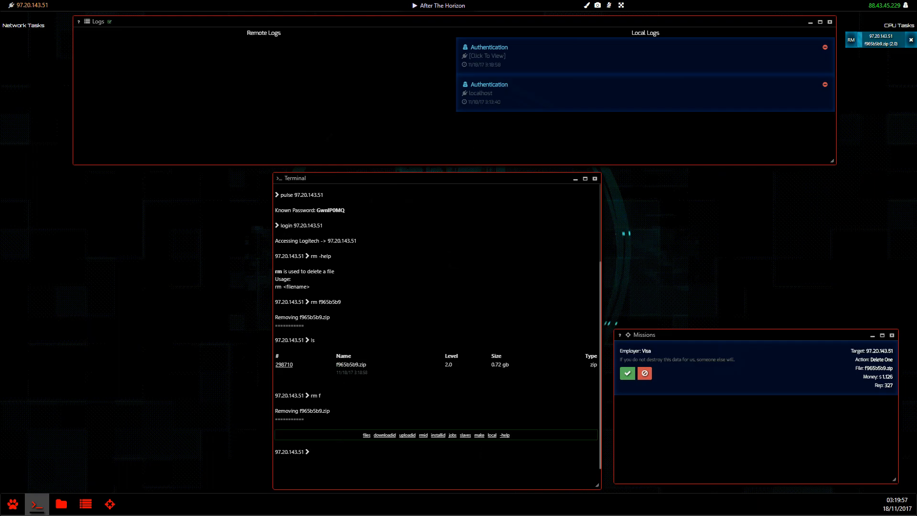
- Create decoy file fapping.txt and retry removing f965b5b9.zip with rm
type("touch")
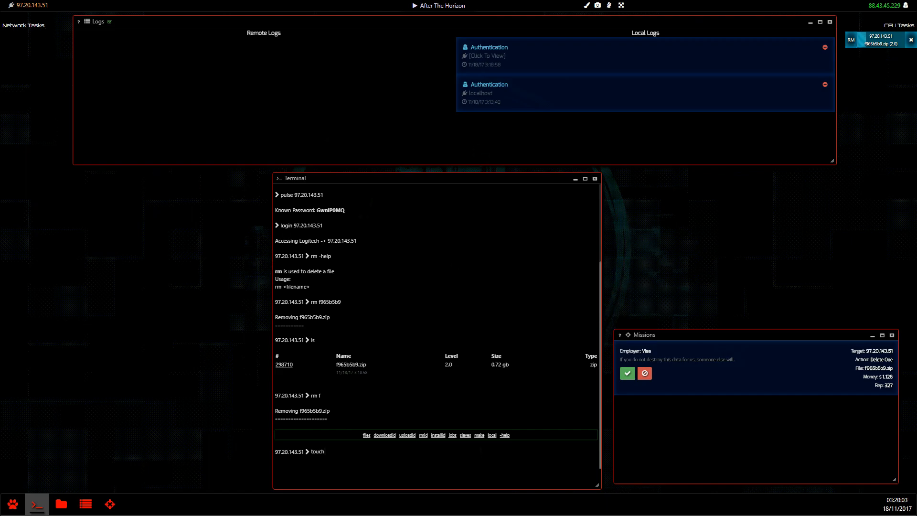
type("fapp")
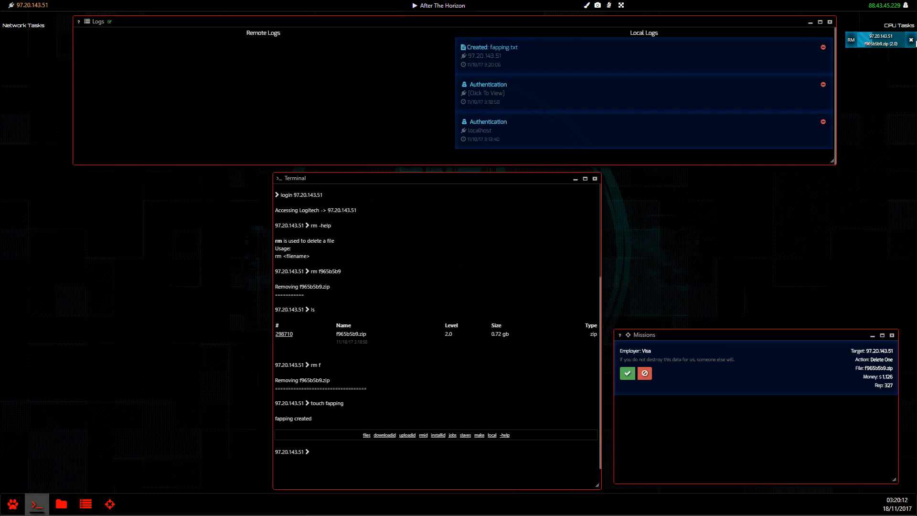
type("rm f")
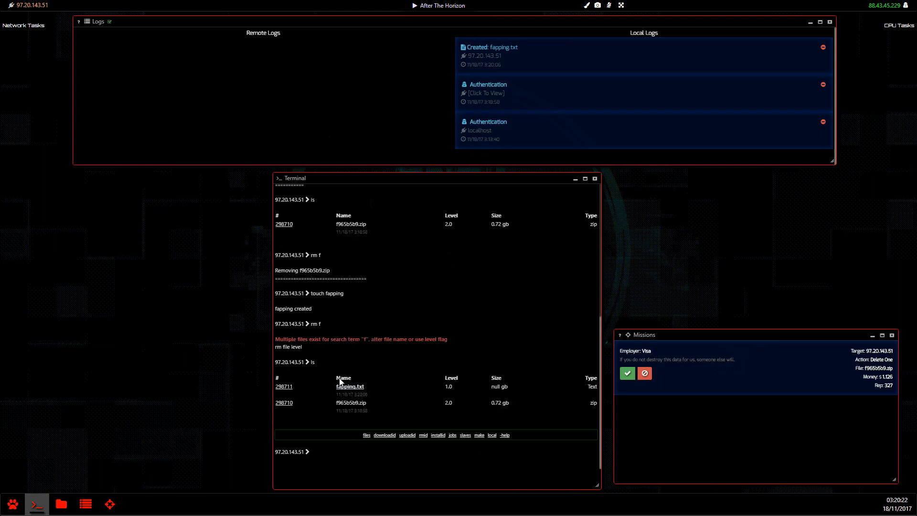
mouse_move(343, 413)
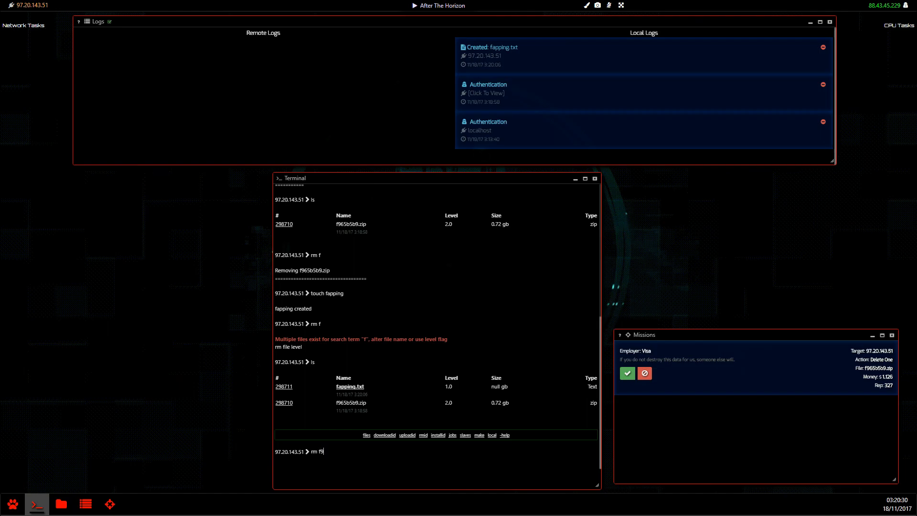
key("Return")
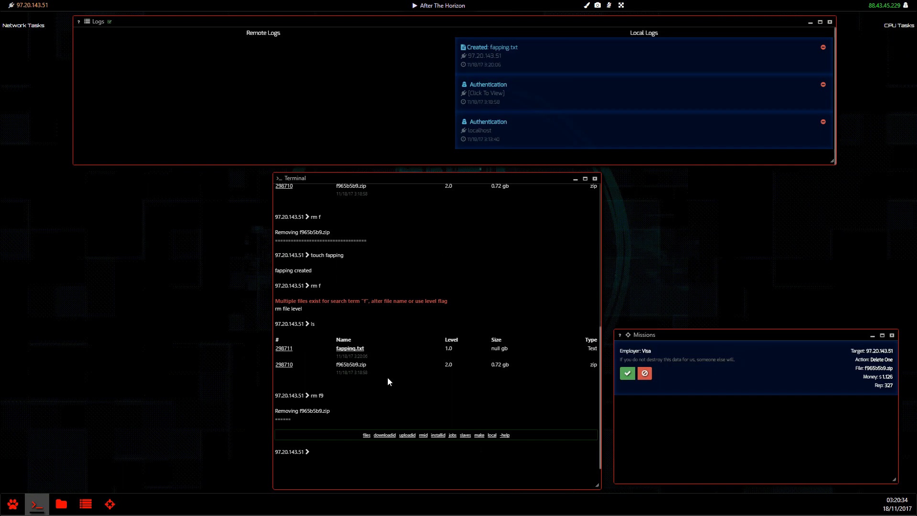
- Create f965b5b9.txt, retry rm f965b5b9.zip, and begin typing an rmid command
type("touch f965b5b9")
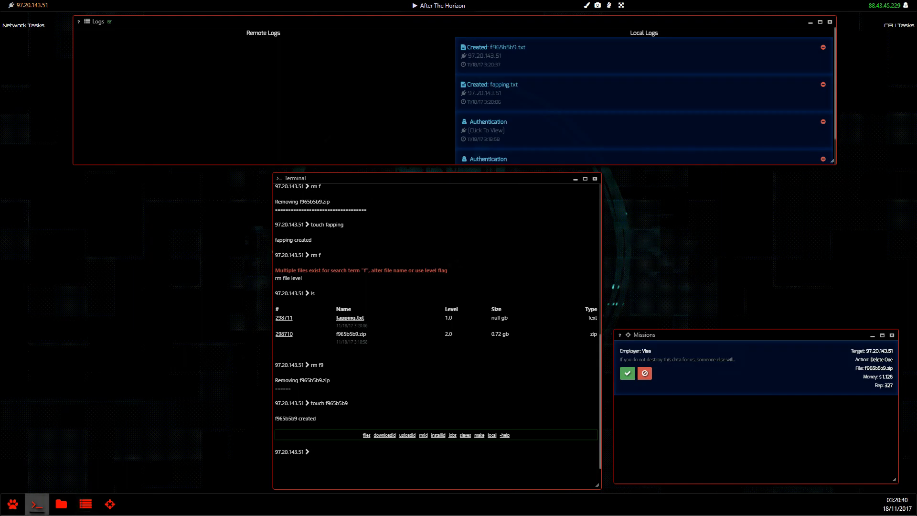
mouse_move(358, 342)
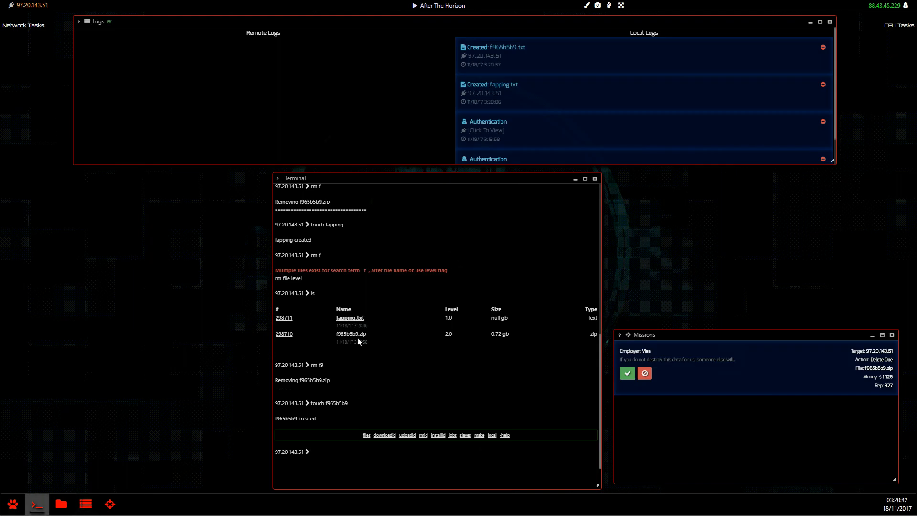
mouse_move(362, 449)
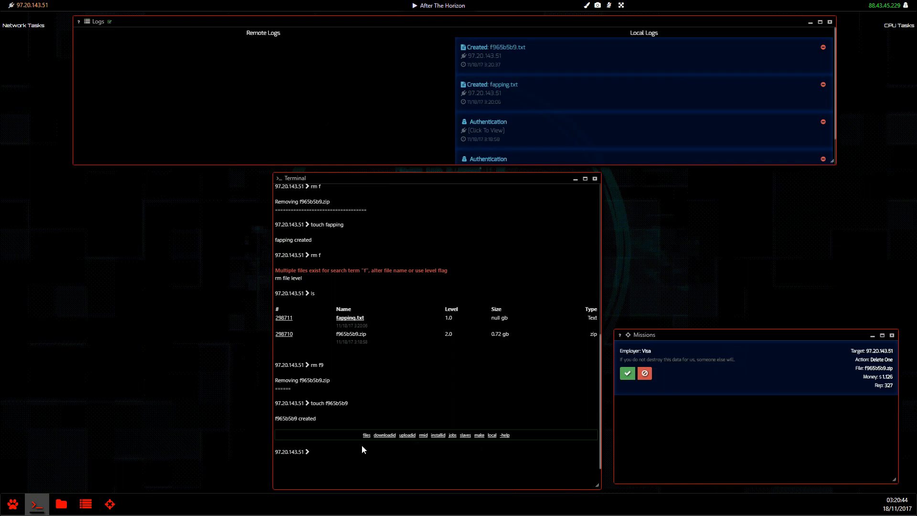
type("rm f965b5b9.")
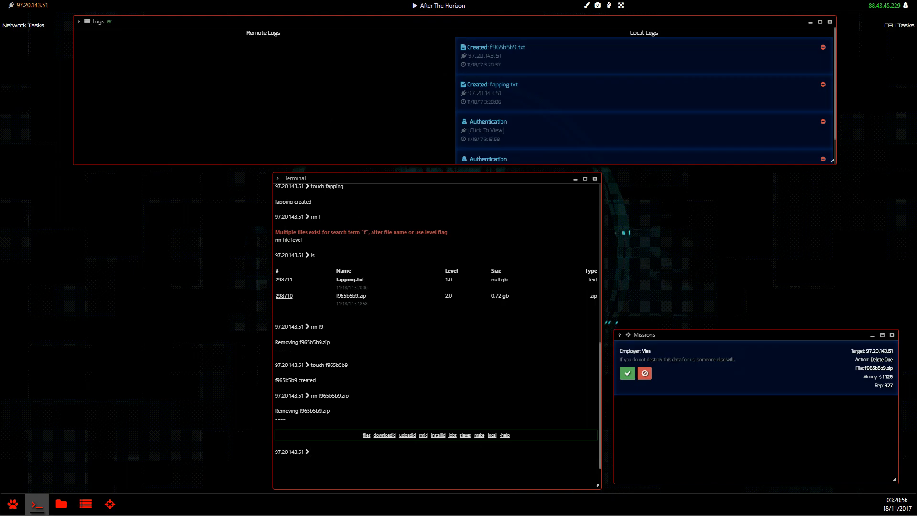
mouse_move(385, 314)
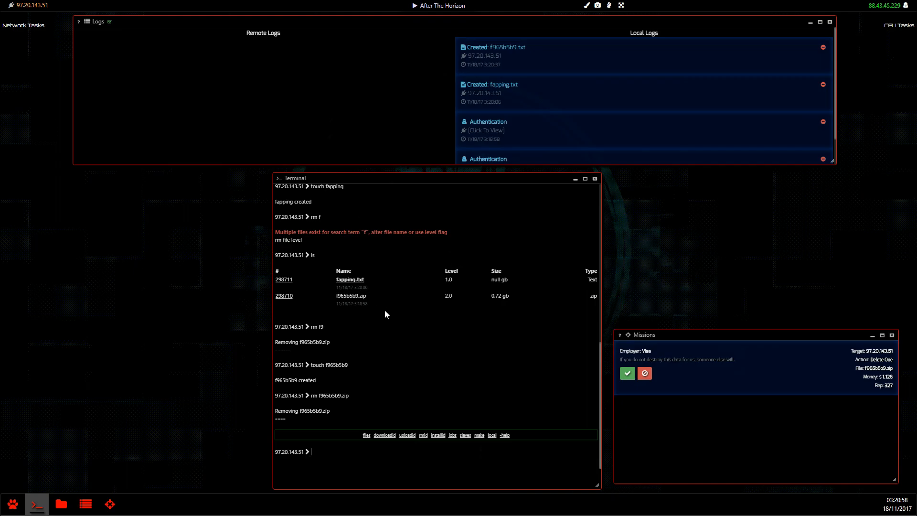
mouse_move(351, 462)
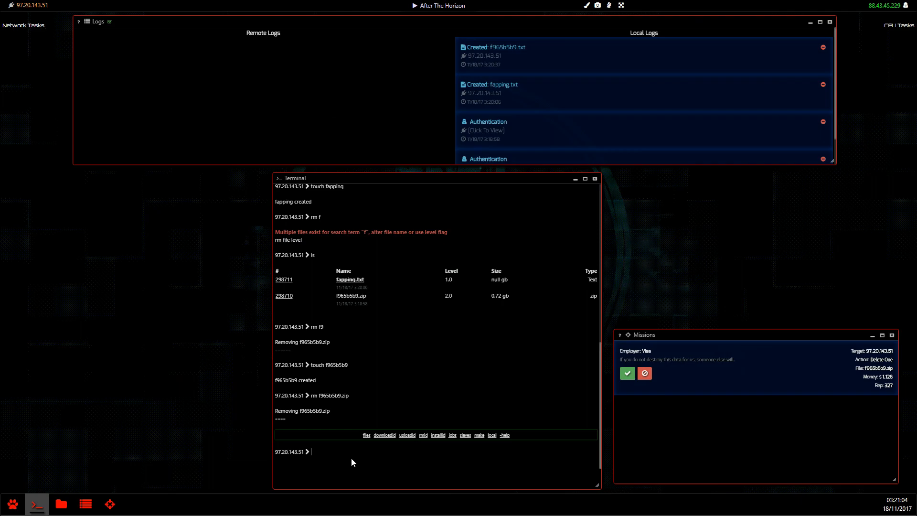
type("rmid")
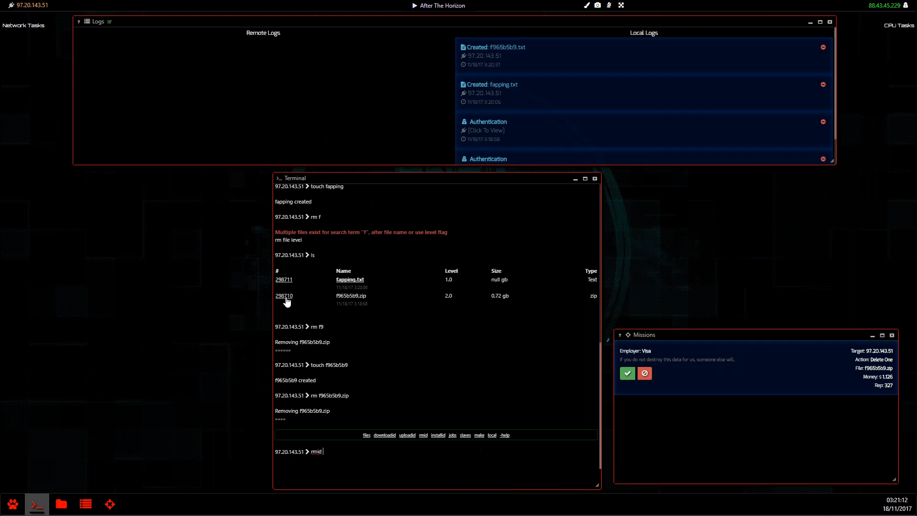
- Delete f965b5b9.zip by its file ID 298710 using rmid
key("Return")
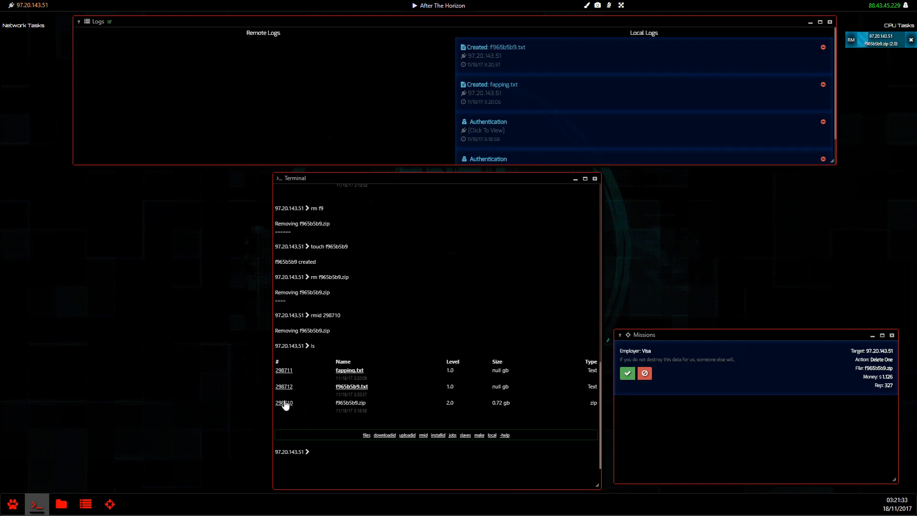
left_click(284, 402)
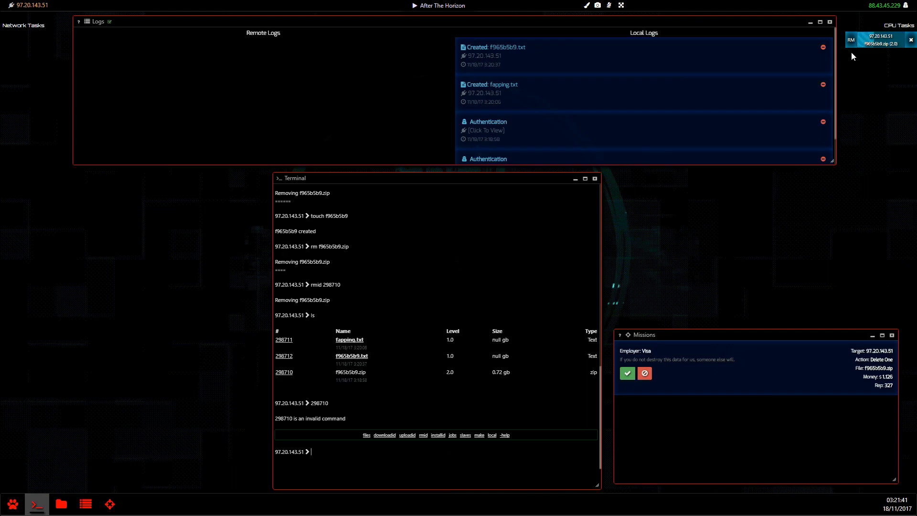
mouse_move(884, 28)
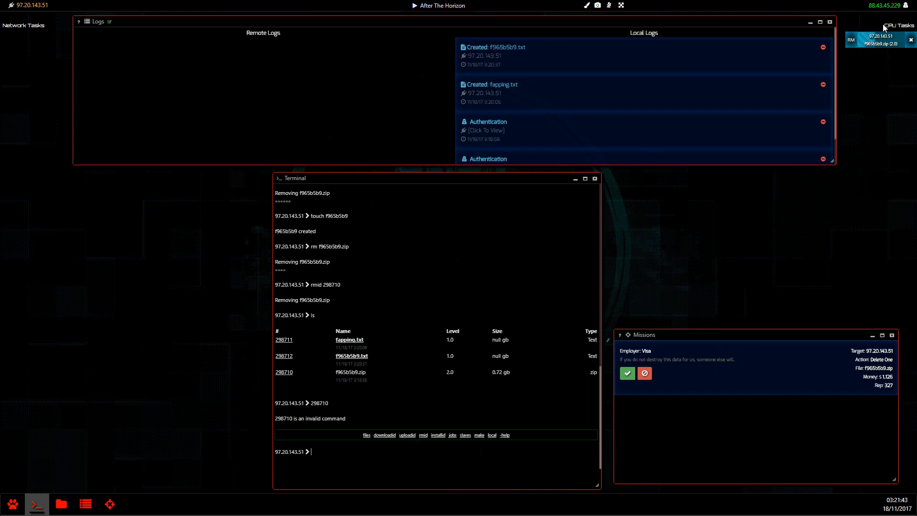
mouse_move(877, 80)
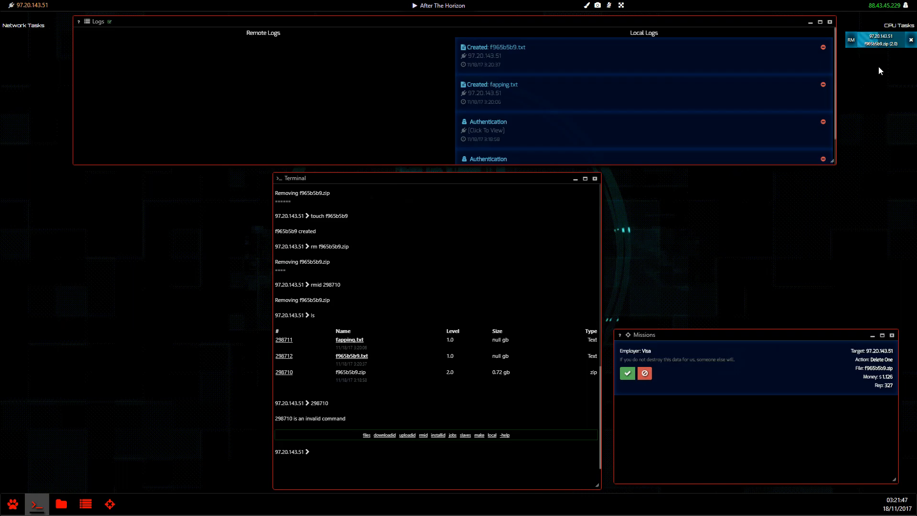
- List running jobs to monitor the f965b5b9.zip deletion on 97.20.143.51
type("jo")
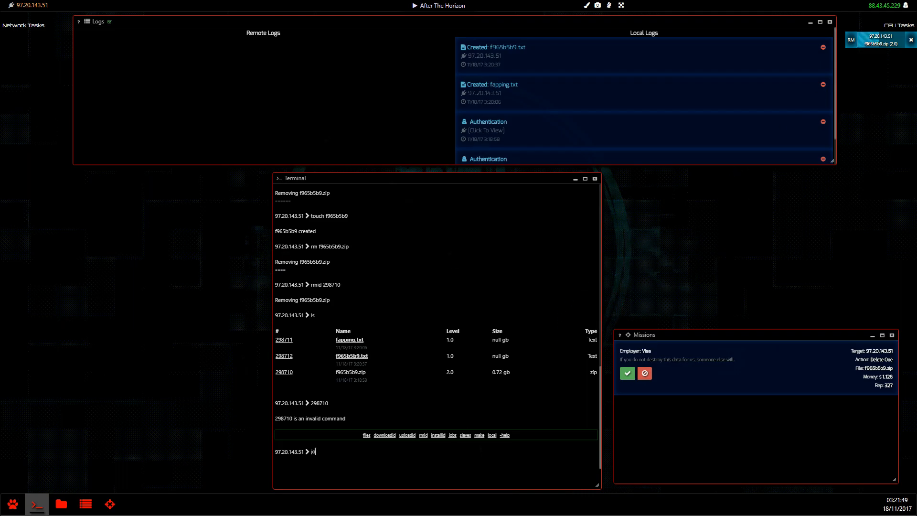
key("Return")
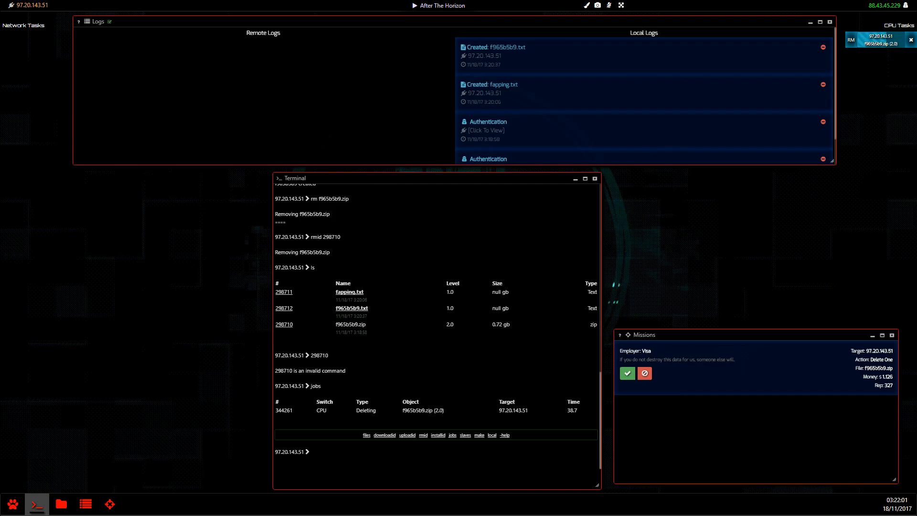
mouse_move(276, 88)
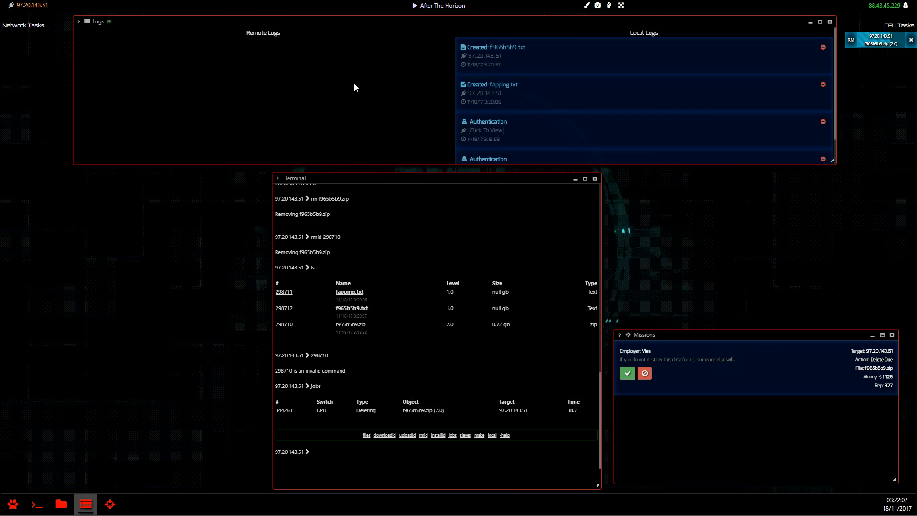
mouse_move(235, 73)
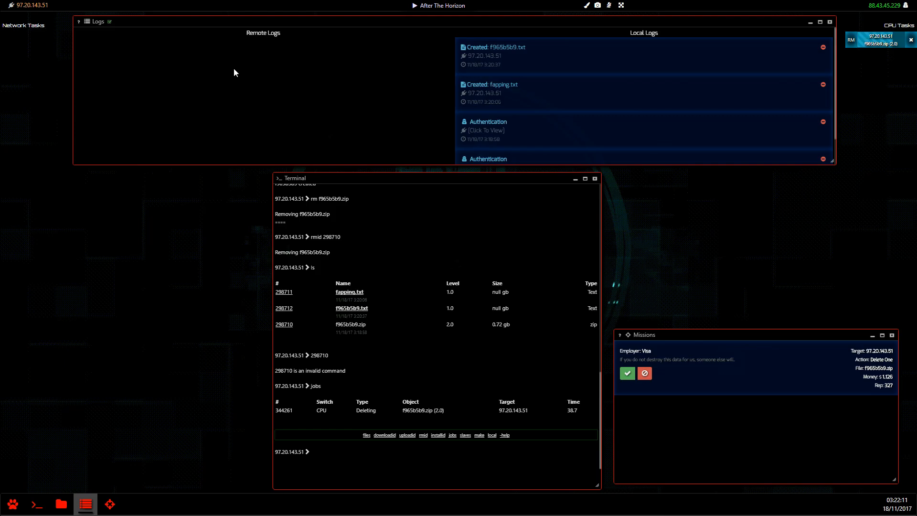
mouse_move(203, 69)
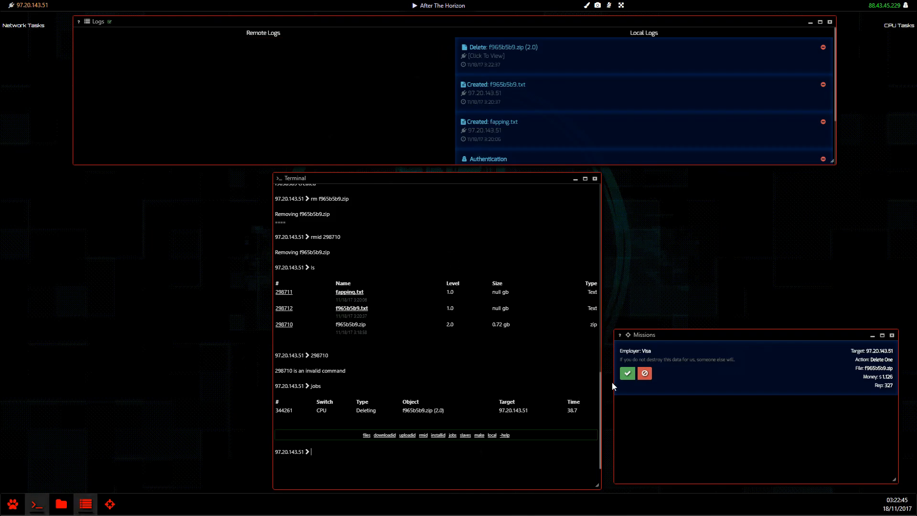
- Turn in the Visa mission for 327 reputation and $1126
left_click(643, 373)
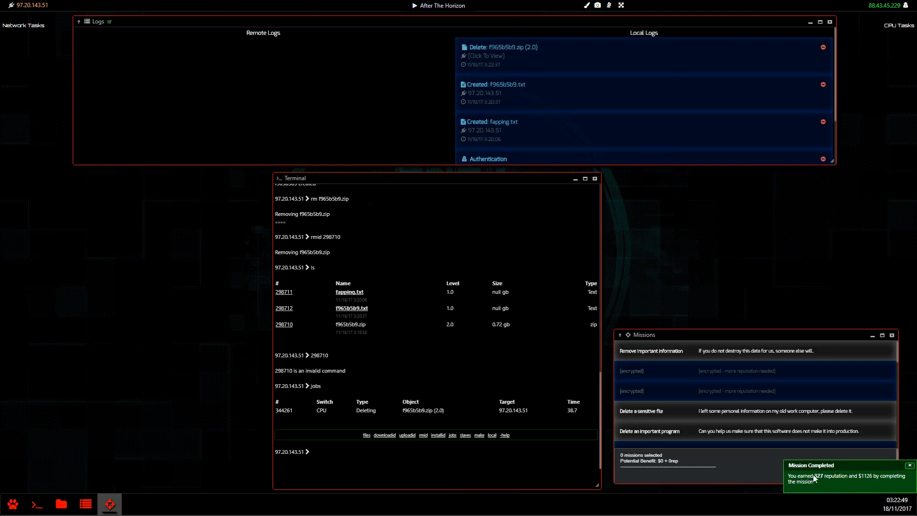
mouse_move(857, 478)
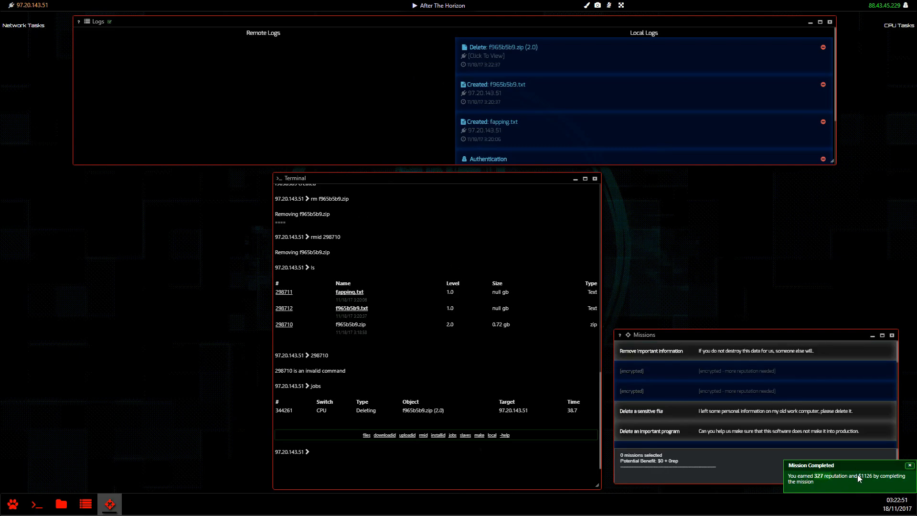
mouse_move(821, 486)
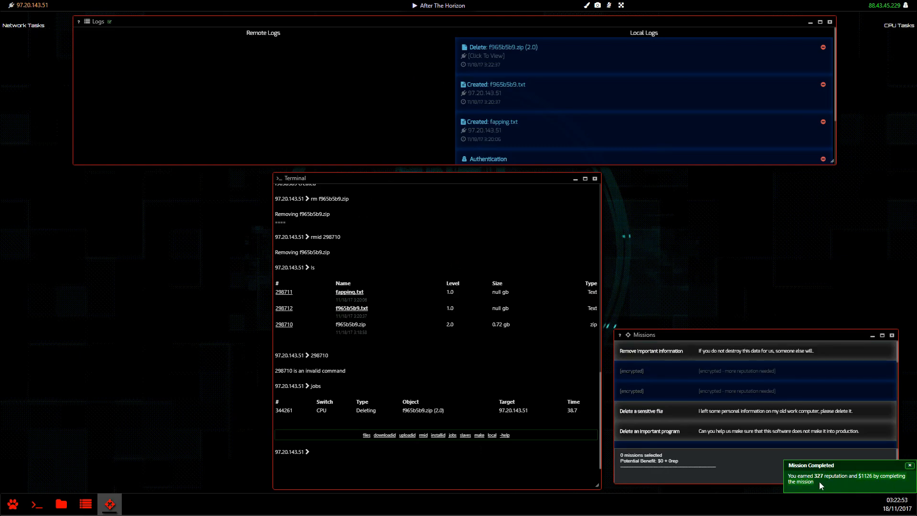